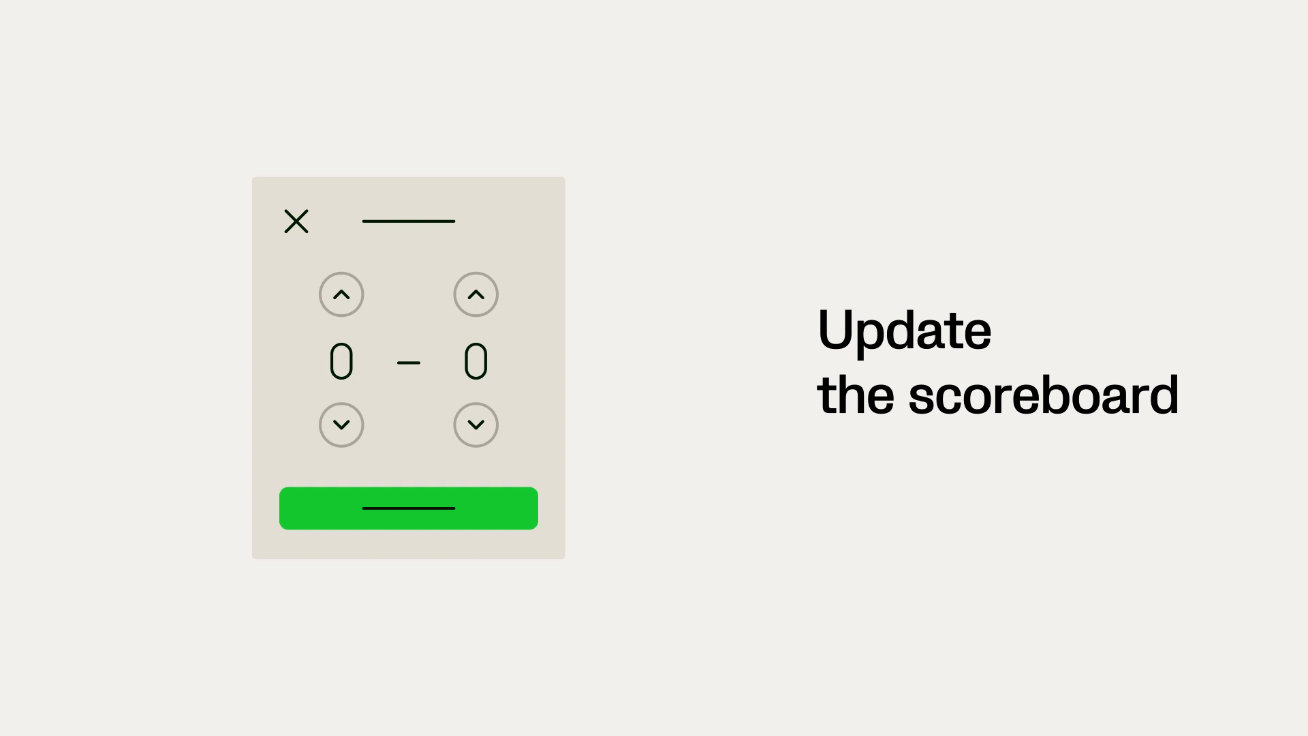
Raise the home team's score from 0 to 1 so the scoreboard reads 1–0
click(340, 294)
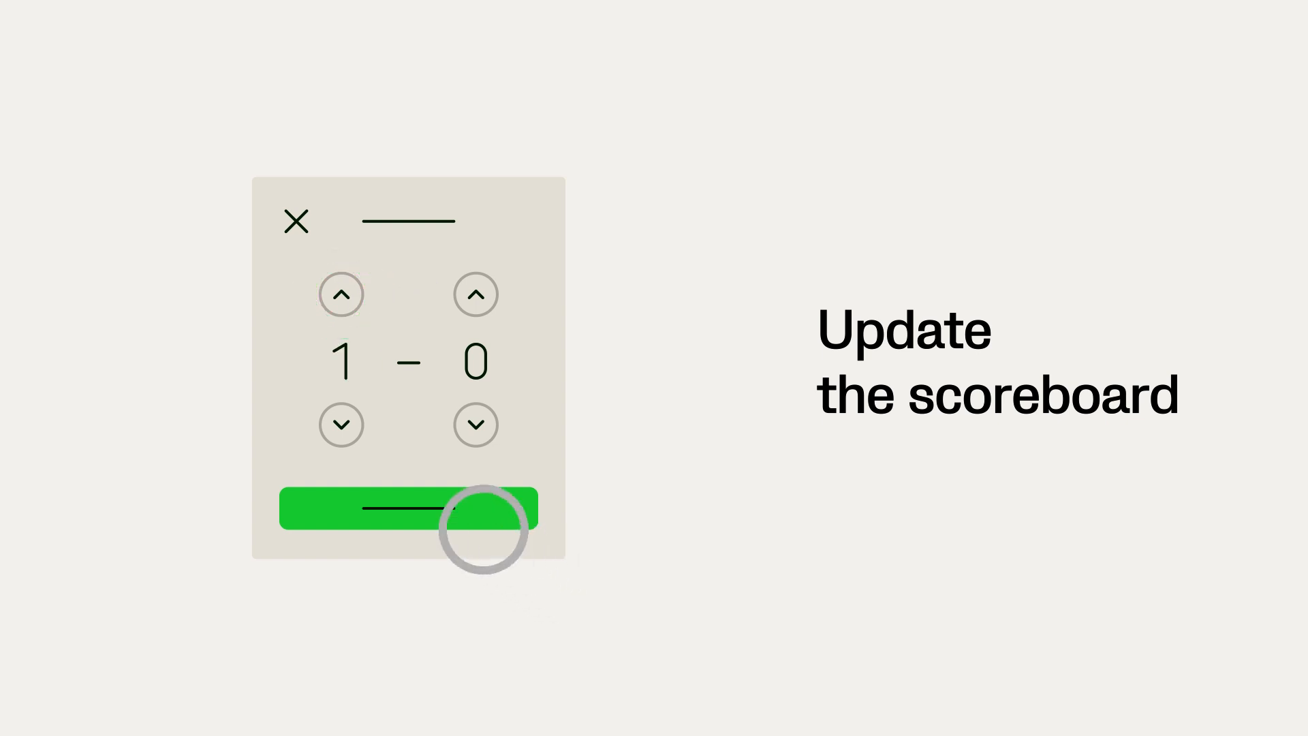